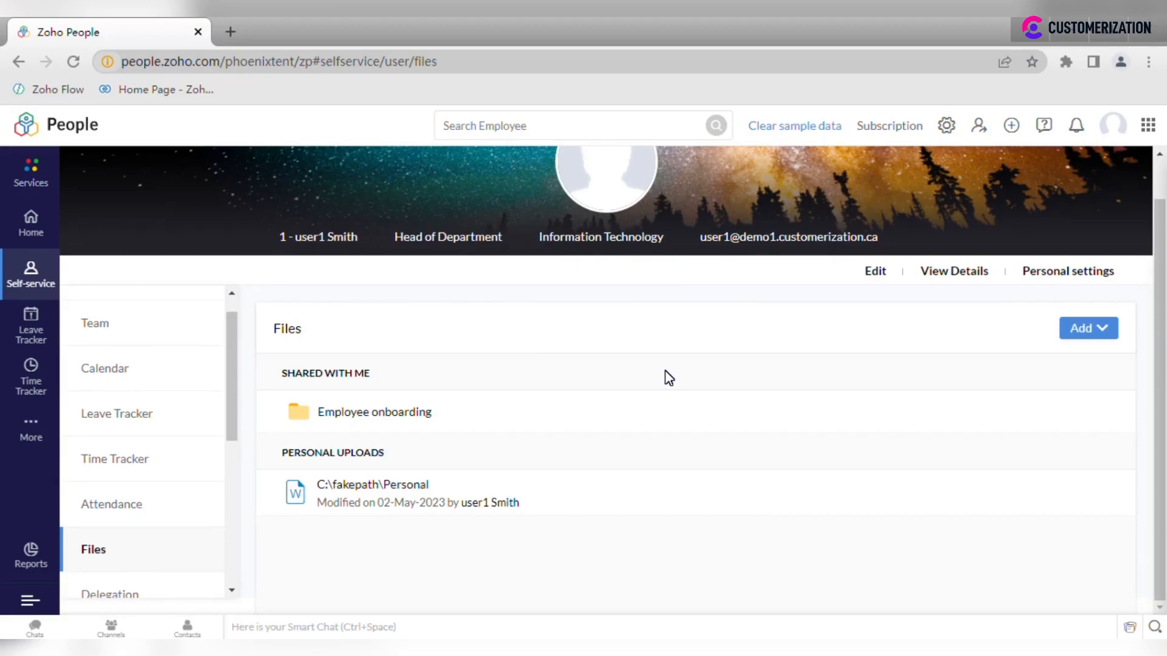
{"action": "mouse_move", "coordinate": [1058, 350]}
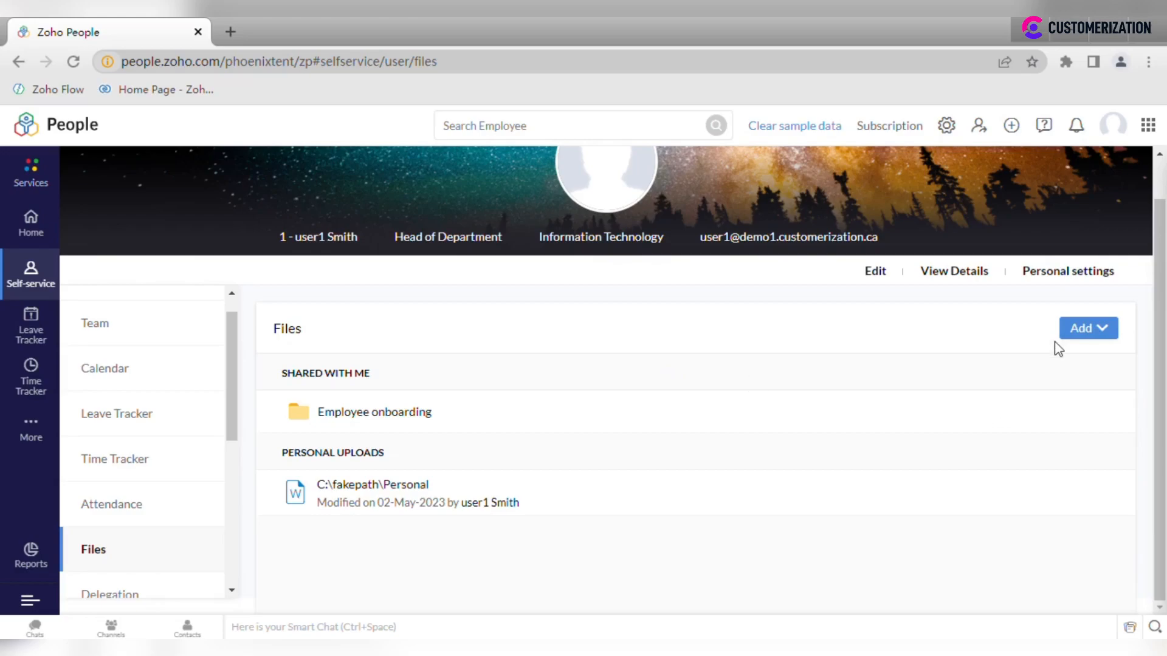
Step: Switch from the Files page to the Delegation section in Self-service
{"action": "left_click", "coordinate": [1086, 328]}
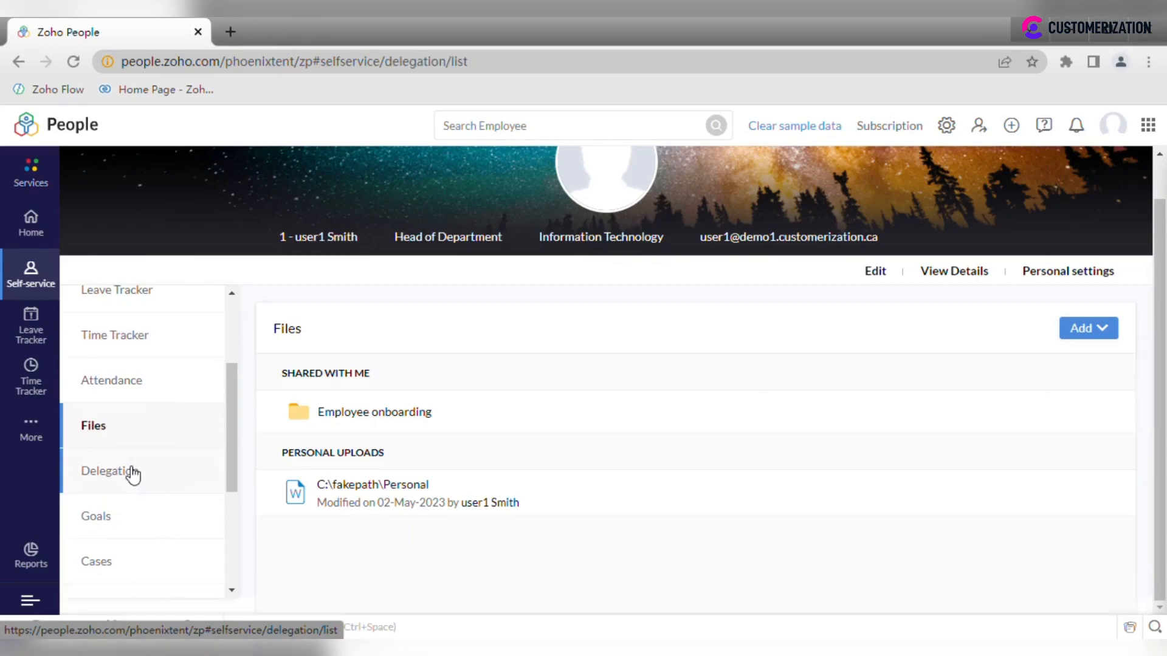
Step: View the delegation list with one temporary delegation, then start a new delegation
{"action": "left_click", "coordinate": [108, 470]}
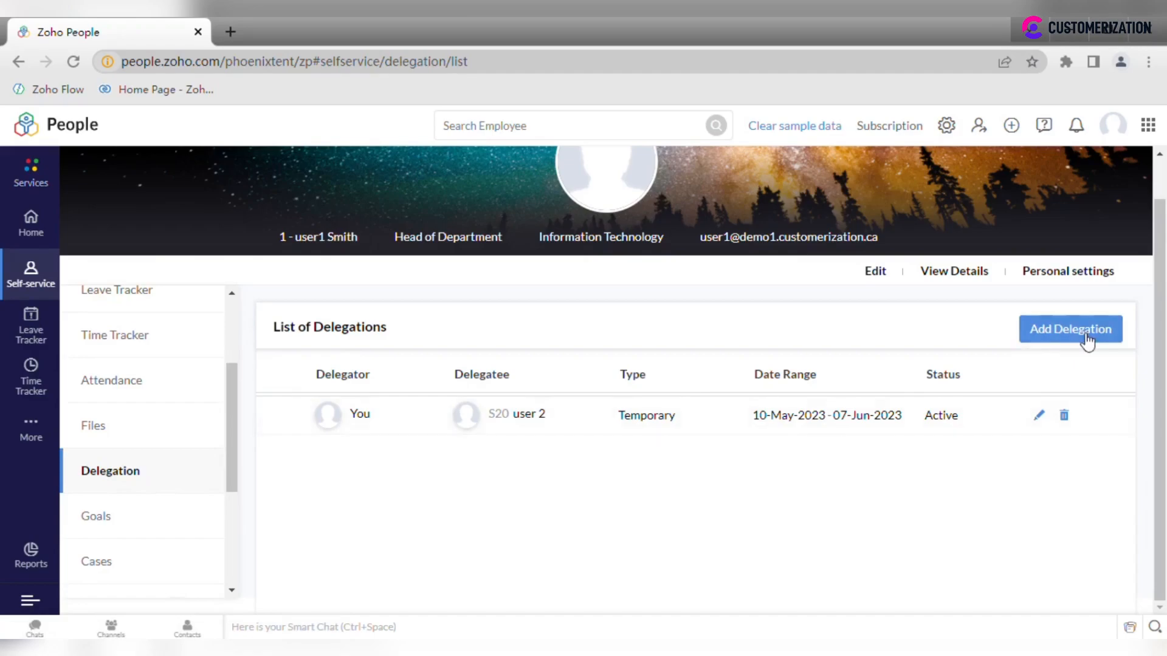
{"action": "left_click", "coordinate": [1069, 329]}
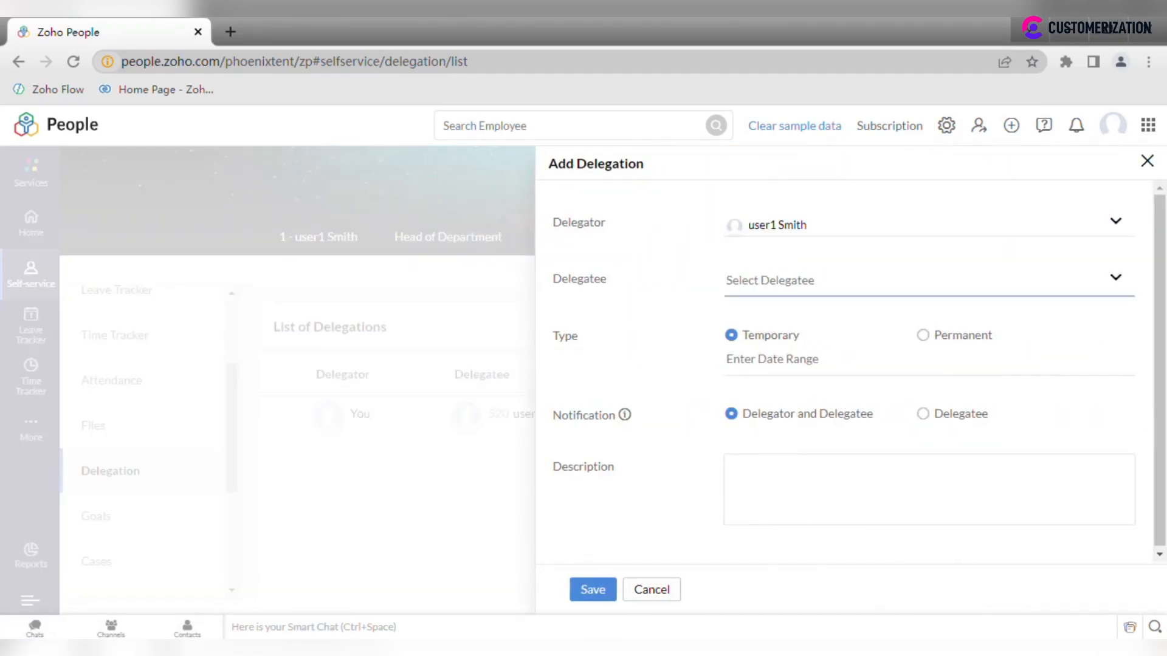
Step: Create a temporary delegation to user 2 from 10-May-2023 to 24-May-2023 and save it
{"action": "type", "text": "user 2"}
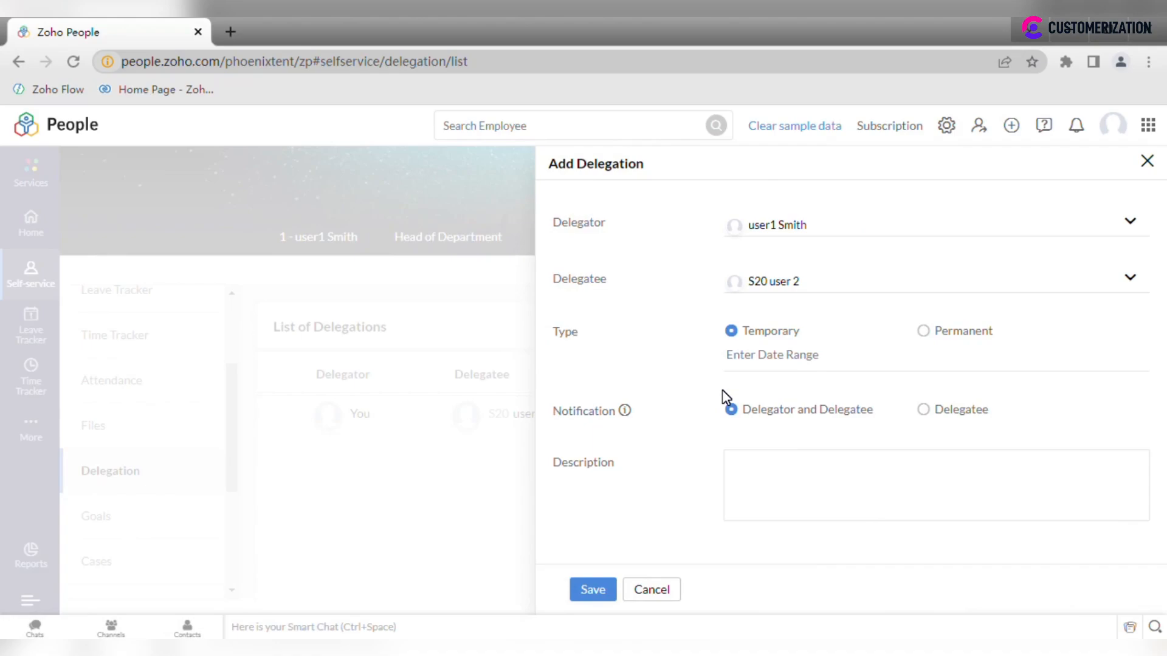
{"action": "left_click", "coordinate": [774, 355]}
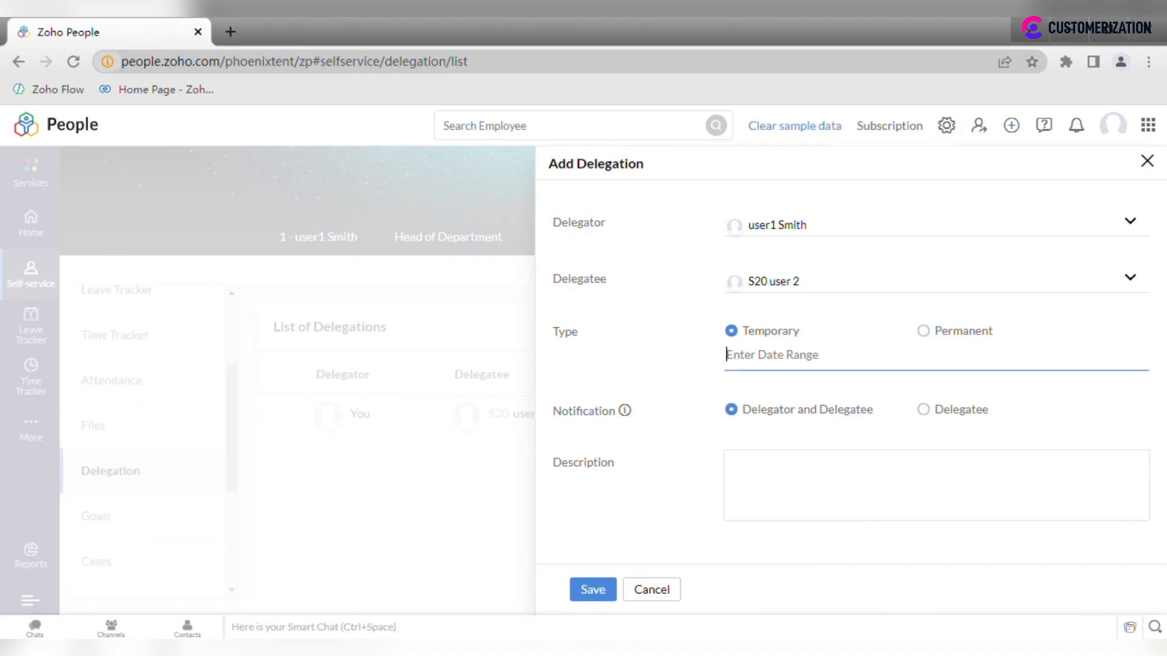
{"action": "left_click", "coordinate": [771, 355]}
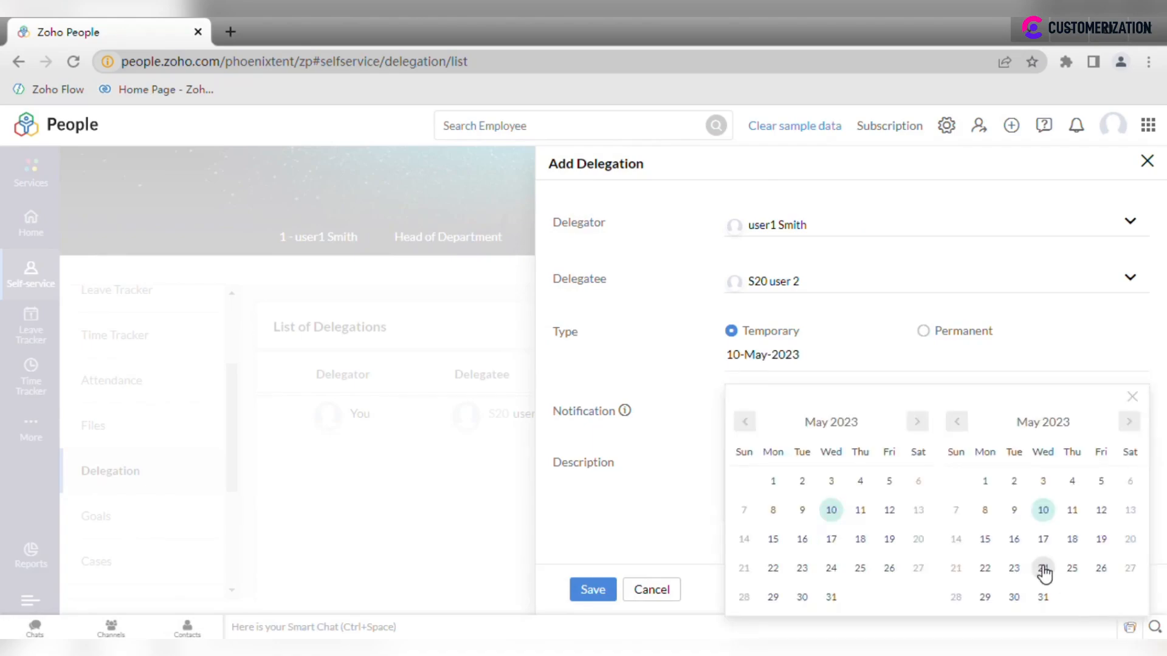
{"action": "left_click", "coordinate": [1043, 569]}
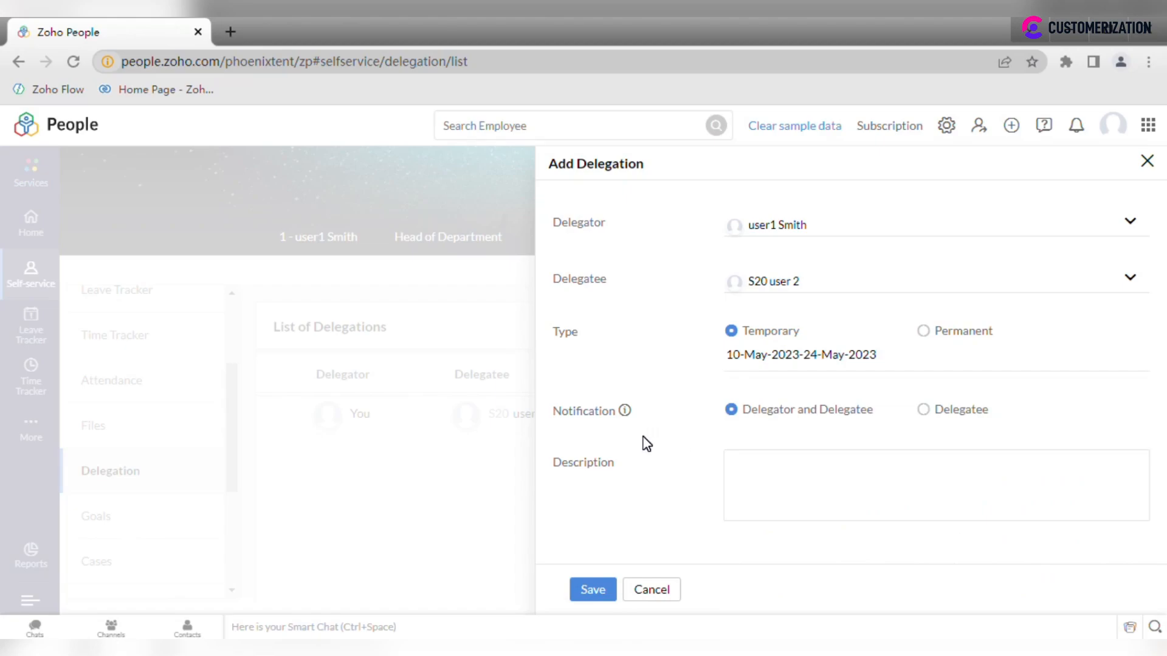
{"action": "mouse_move", "coordinate": [602, 570]}
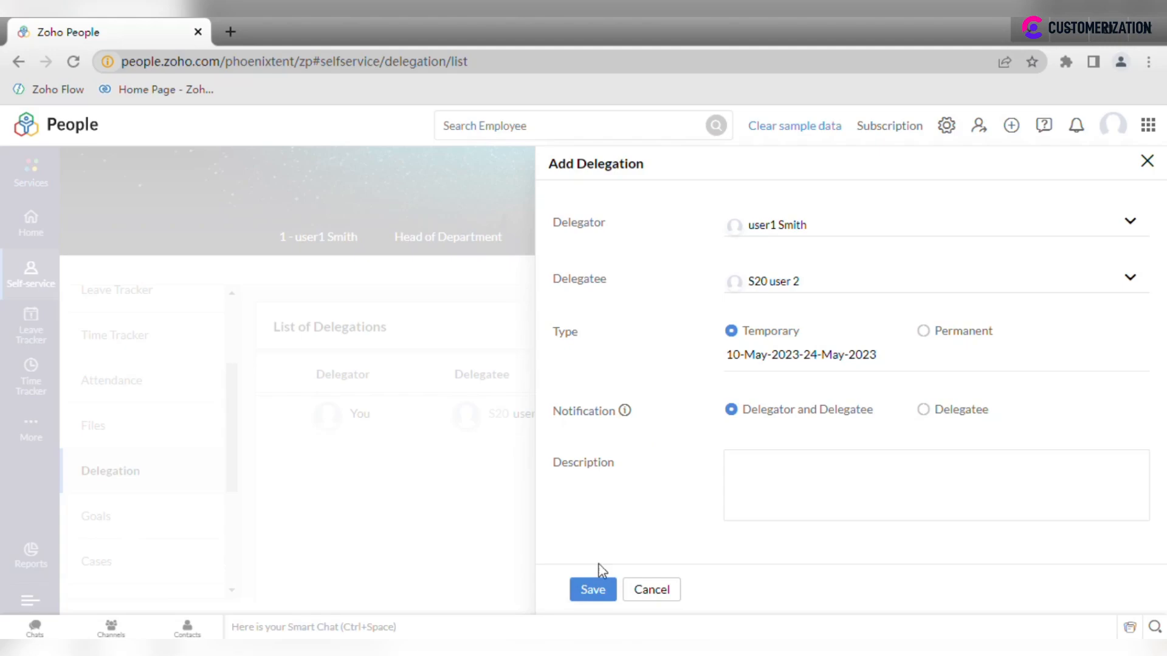
{"action": "left_click", "coordinate": [591, 590]}
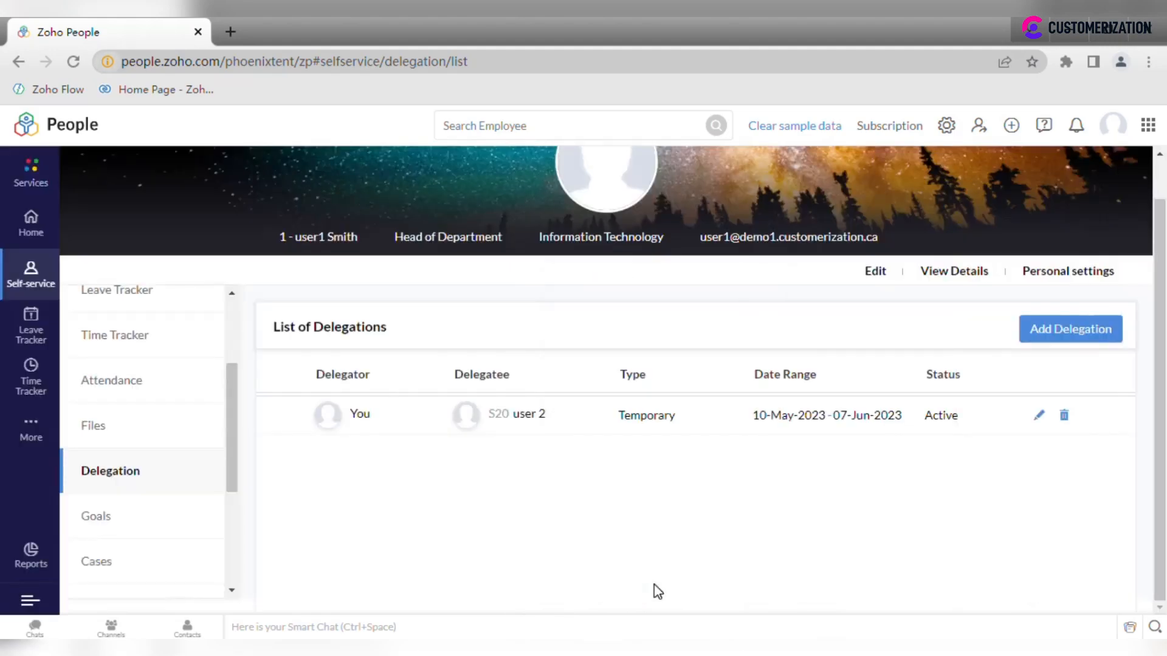
Step: Show the jobs under the 'Finish Zoho People course' goal in Goals
{"action": "left_click", "coordinate": [94, 515]}
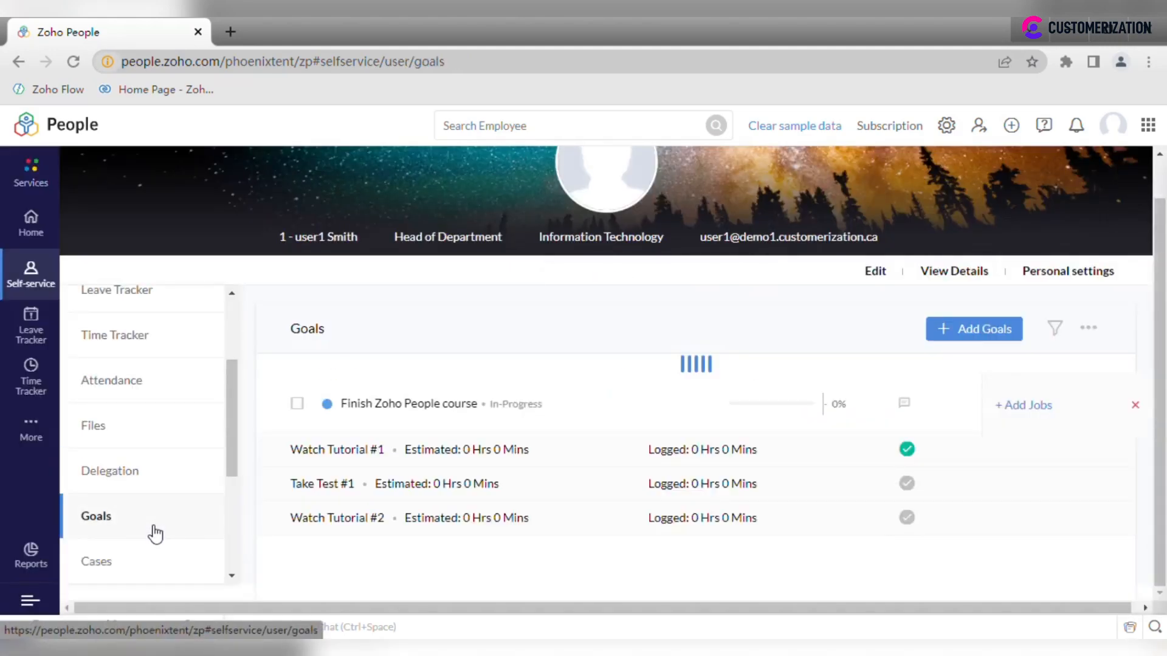
{"action": "left_click", "coordinate": [1134, 405]}
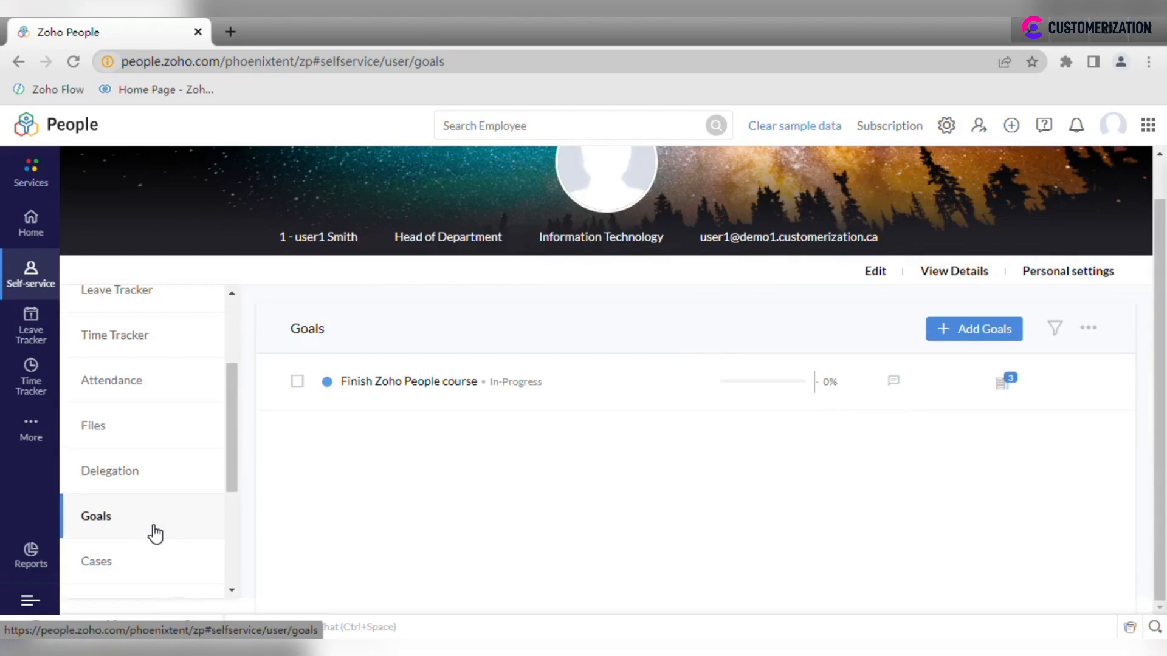
{"action": "mouse_move", "coordinate": [617, 400]}
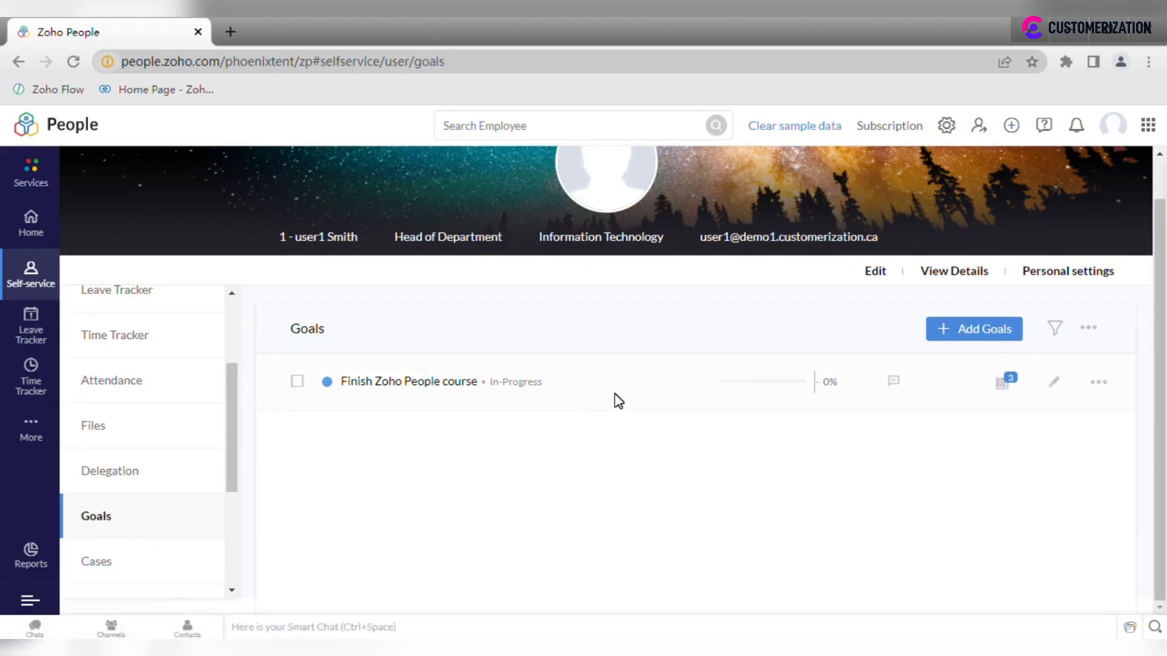
{"action": "mouse_move", "coordinate": [987, 368]}
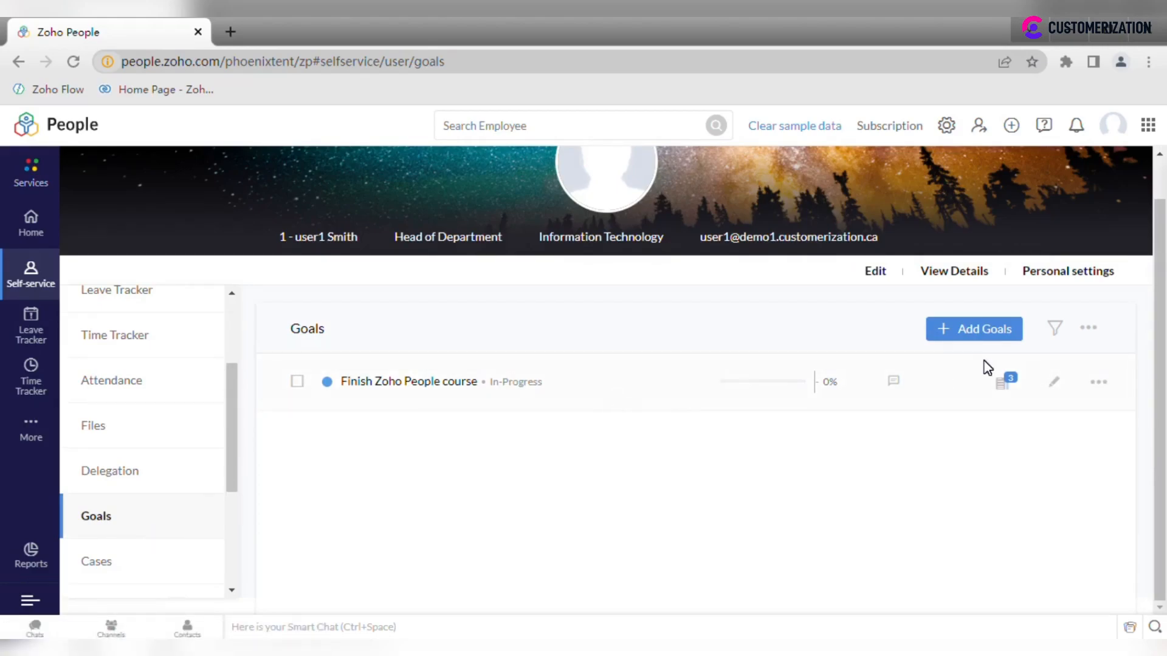
{"action": "mouse_move", "coordinate": [1003, 387]}
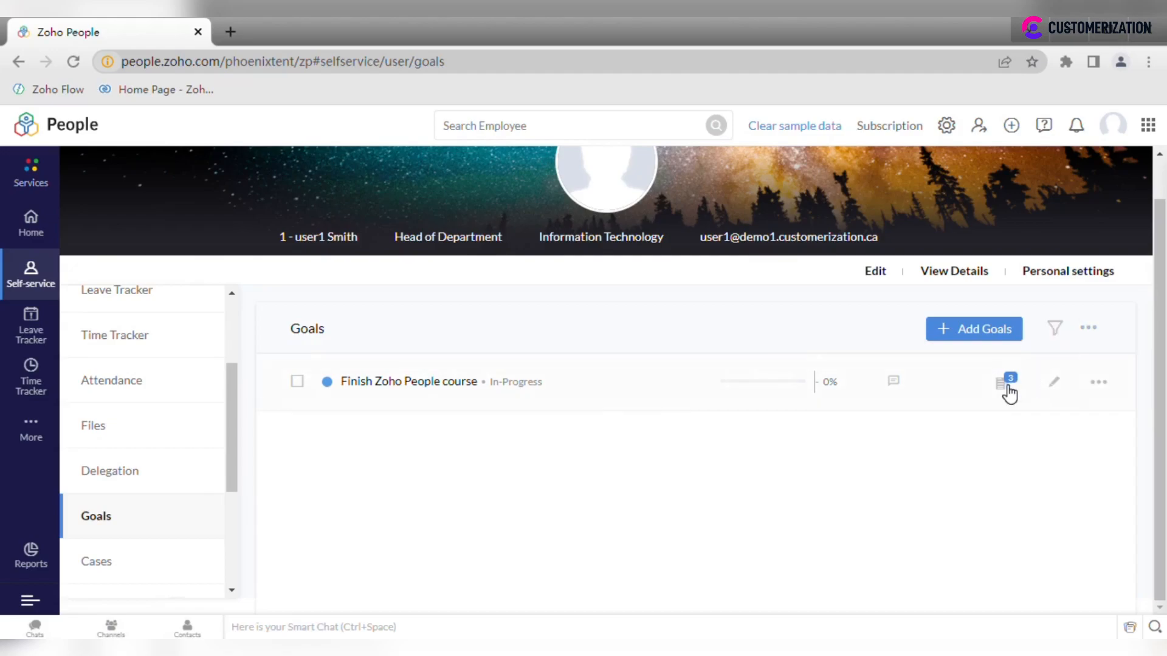
{"action": "left_click", "coordinate": [1000, 382]}
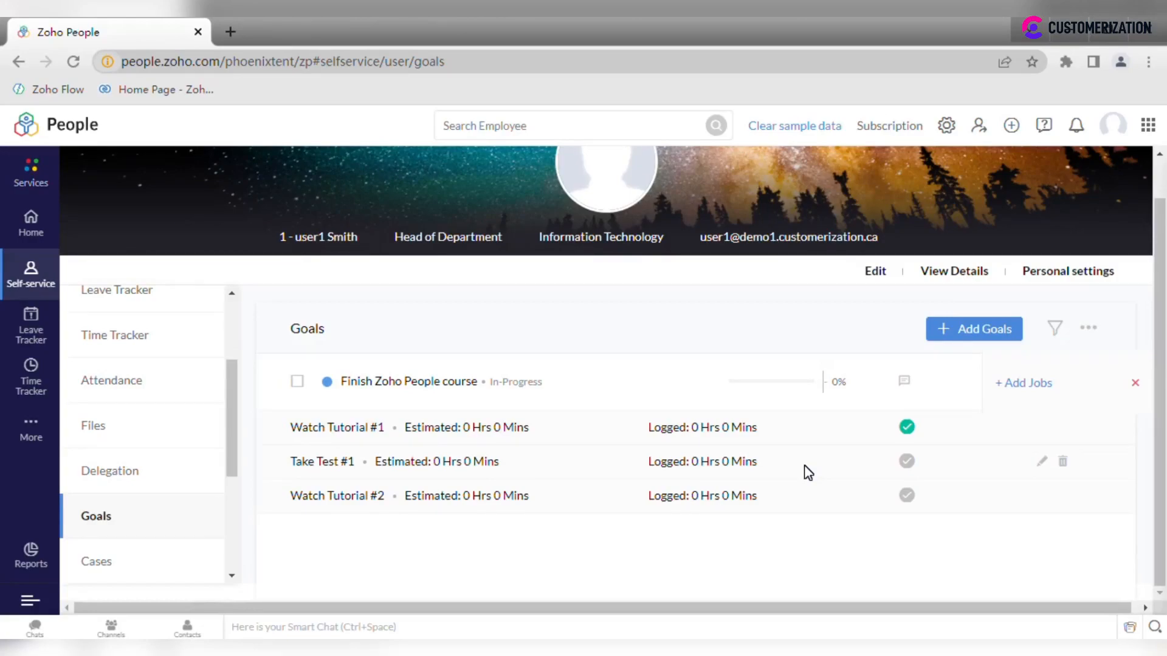
{"action": "mouse_move", "coordinate": [916, 447]}
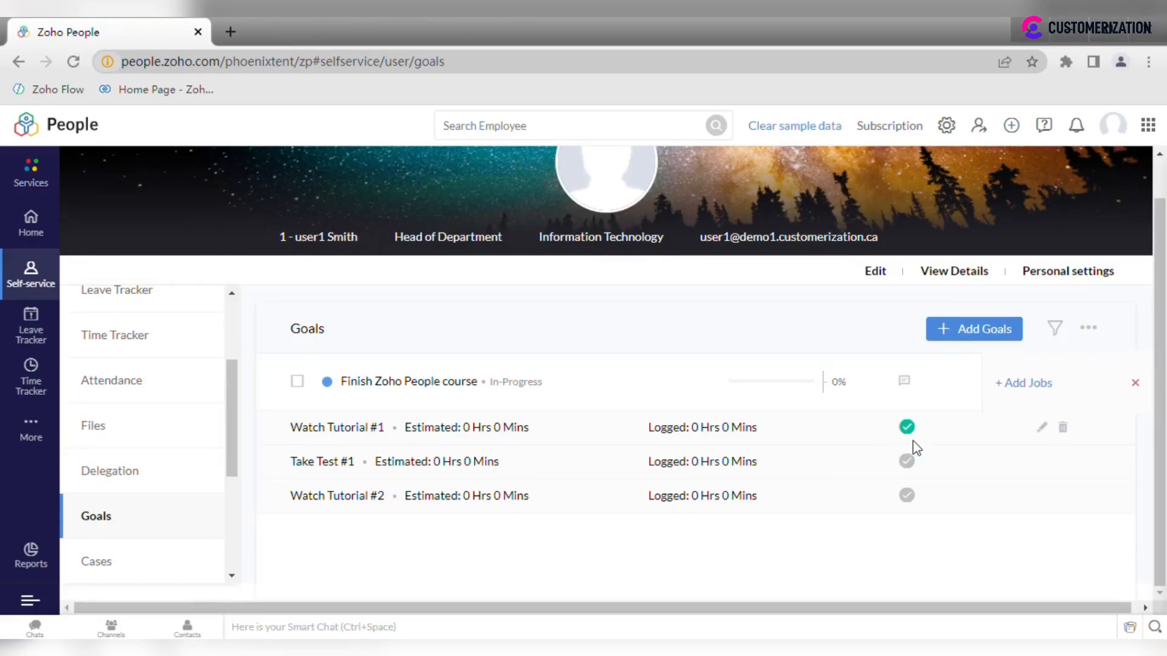
Step: Mark Take Test #1 as completed, then view the one open case in Cases
{"action": "left_click", "coordinate": [906, 460]}
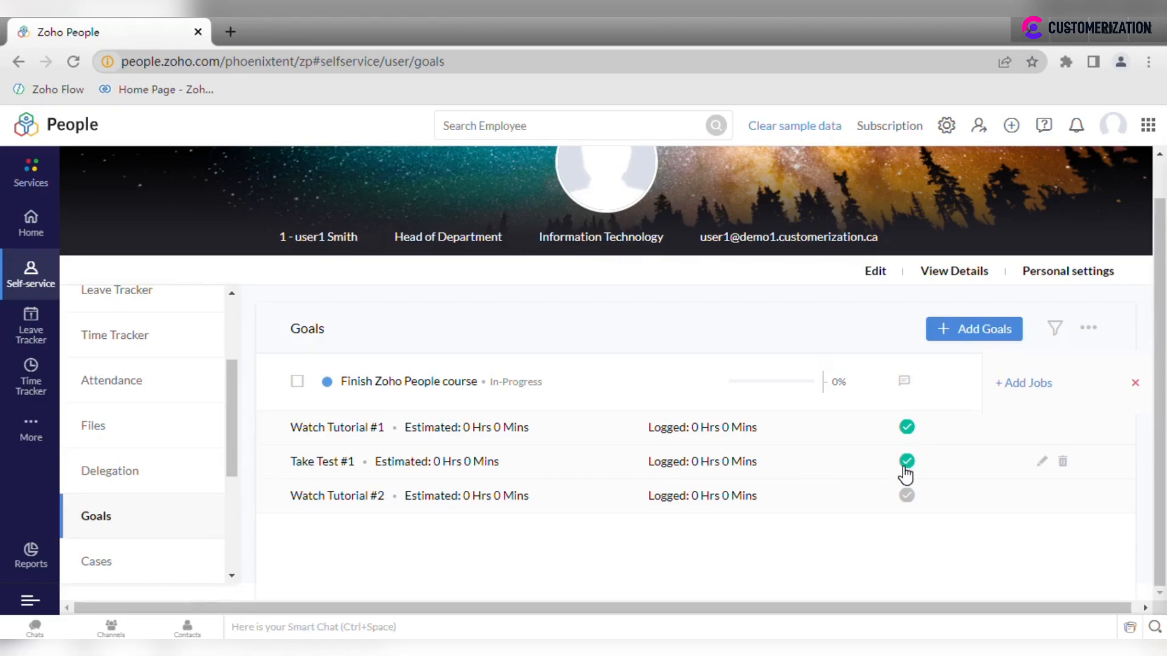
{"action": "left_click", "coordinate": [907, 461]}
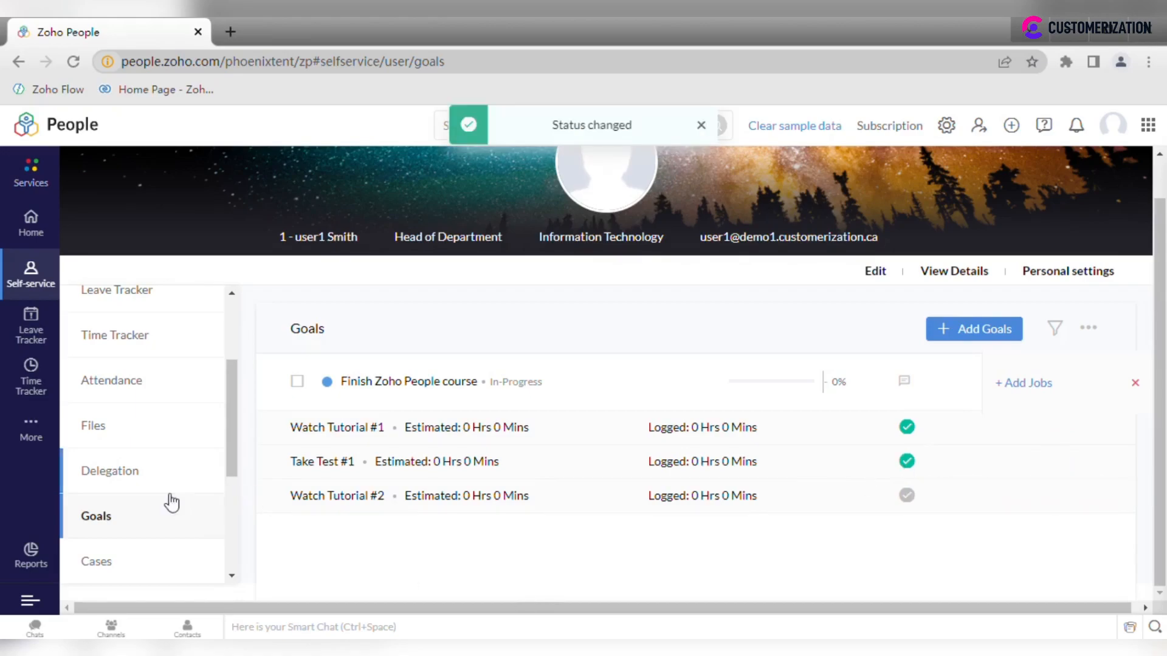
{"action": "left_click", "coordinate": [95, 561]}
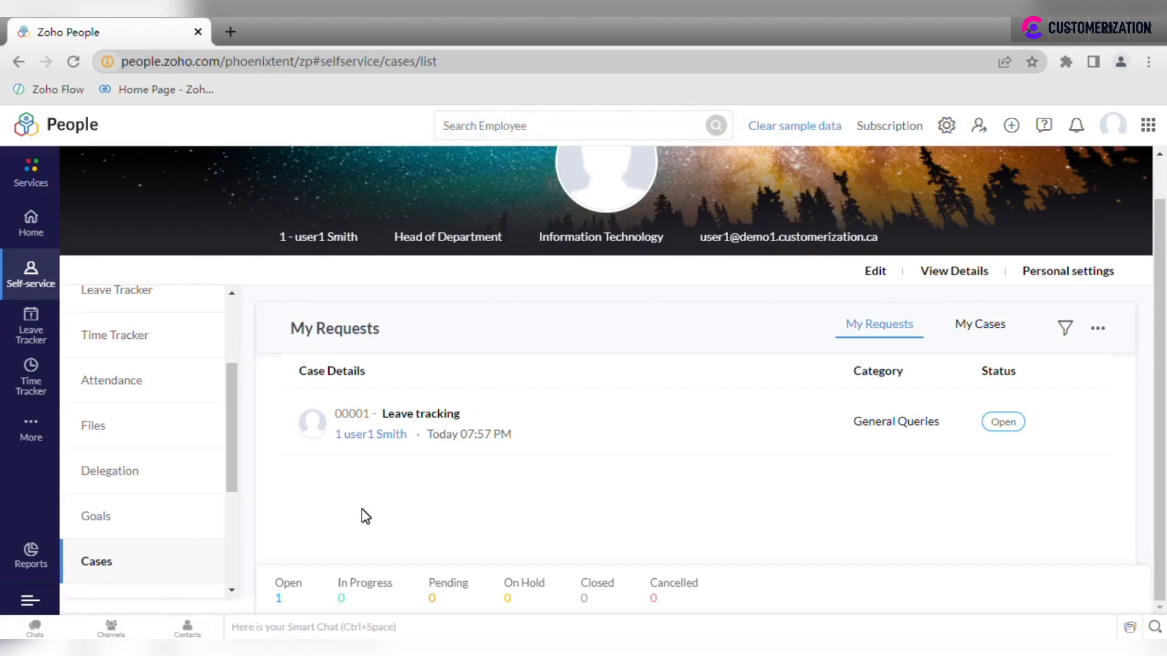
Step: Review the single laptop asset record, then show the one benefit record
{"action": "left_click", "coordinate": [95, 447]}
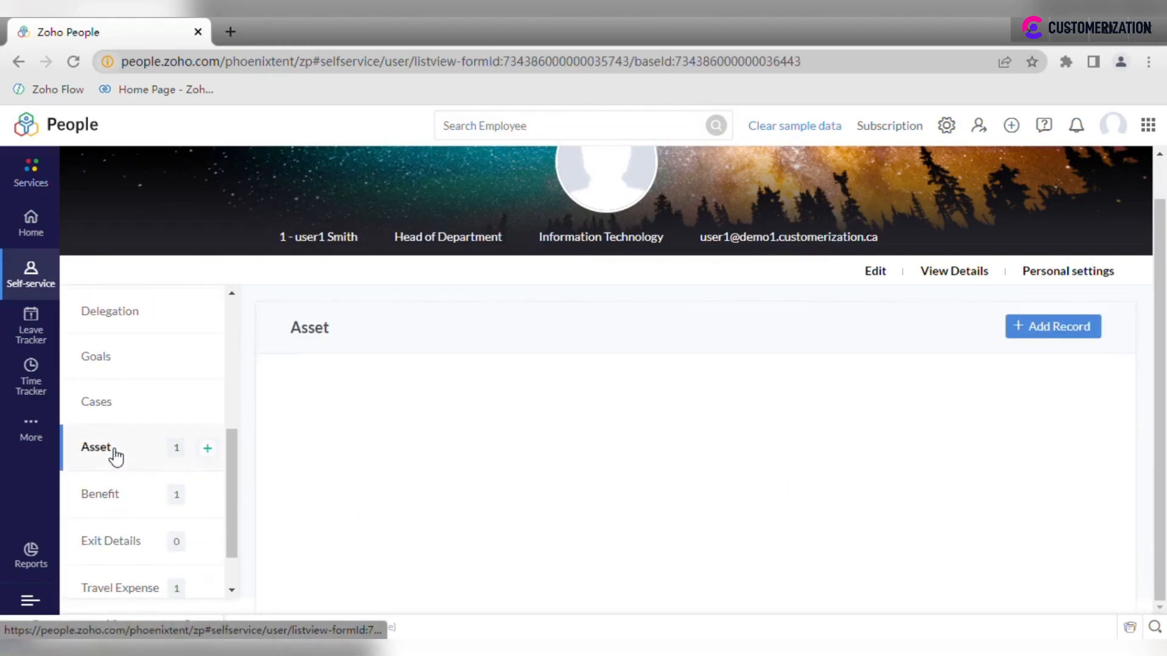
{"action": "left_click", "coordinate": [94, 446]}
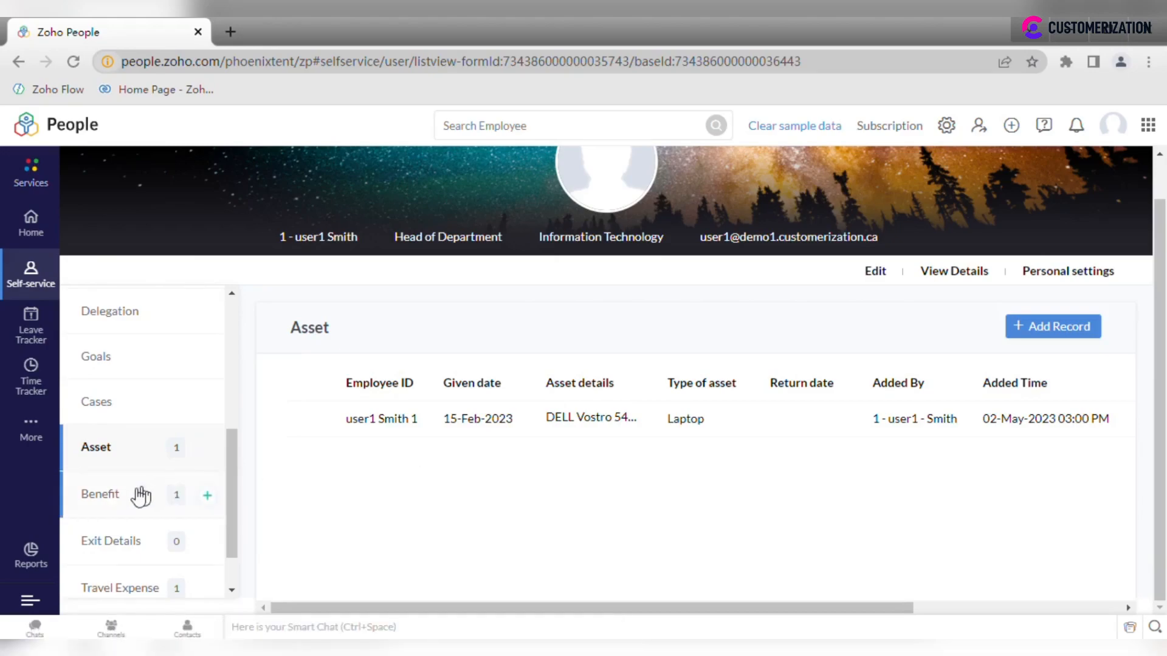
{"action": "left_click", "coordinate": [99, 493]}
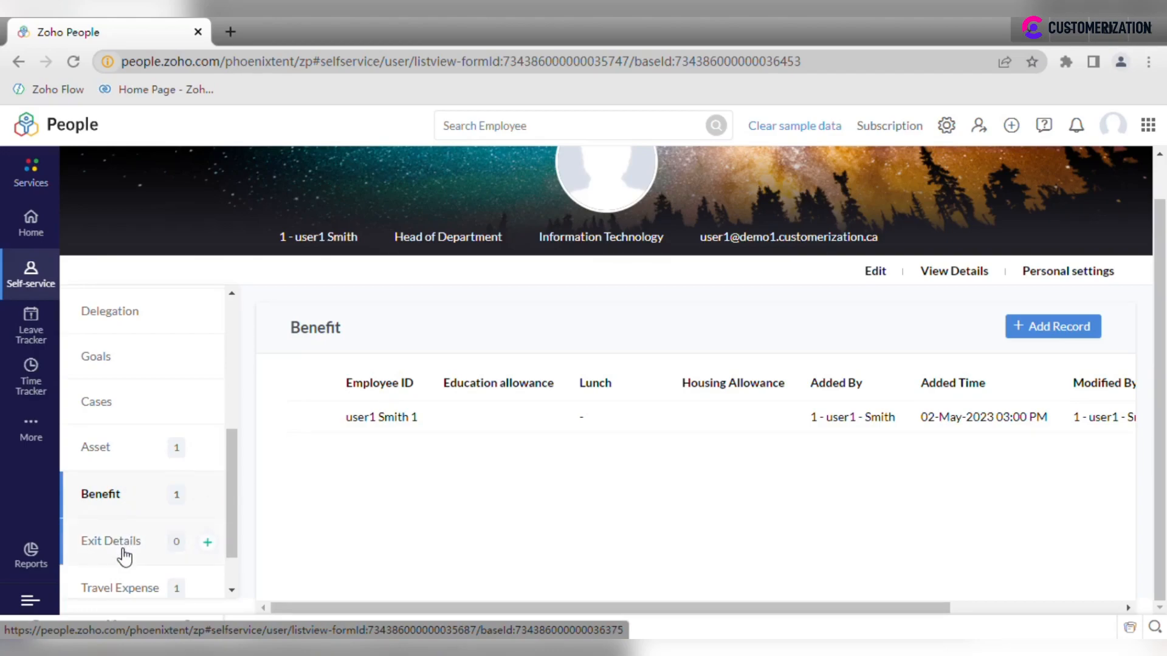
Step: Show the empty Exit Details list, briefly viewing and dismissing its Add Record form
{"action": "left_click", "coordinate": [110, 540]}
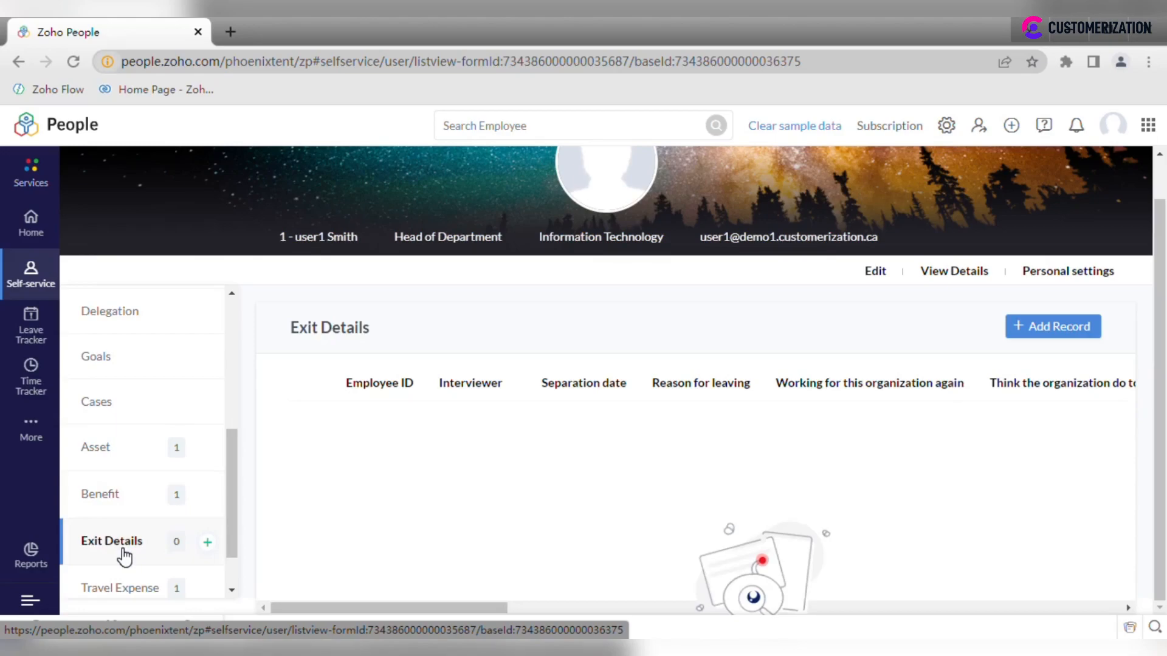
{"action": "left_click", "coordinate": [1053, 326]}
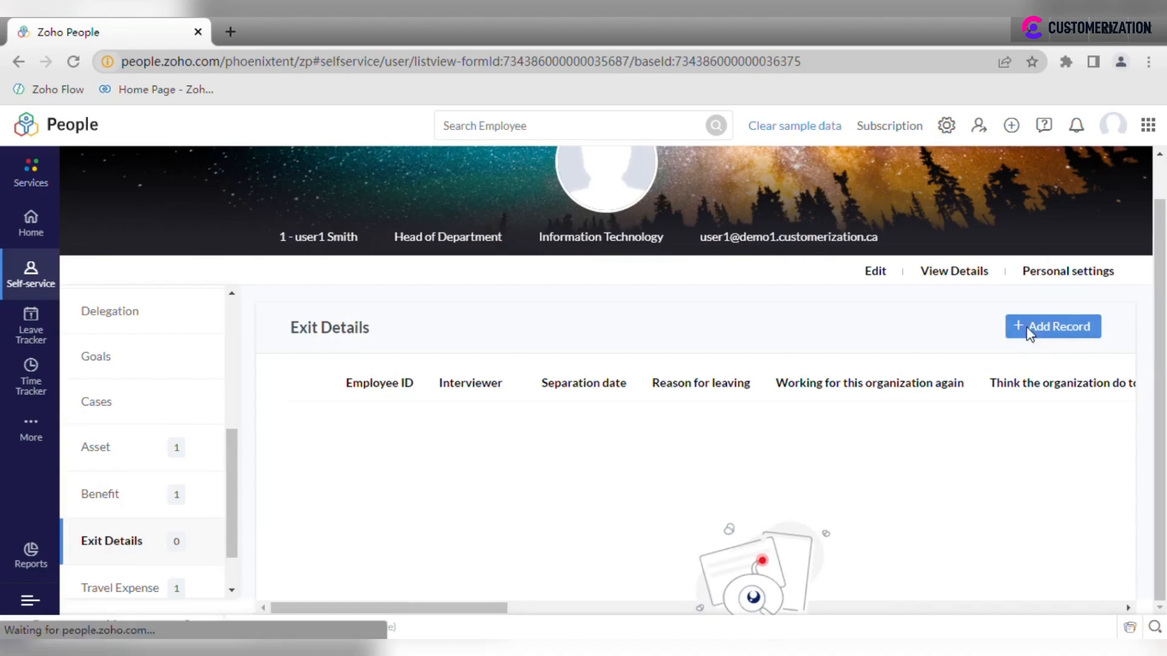
{"action": "left_click", "coordinate": [1052, 326]}
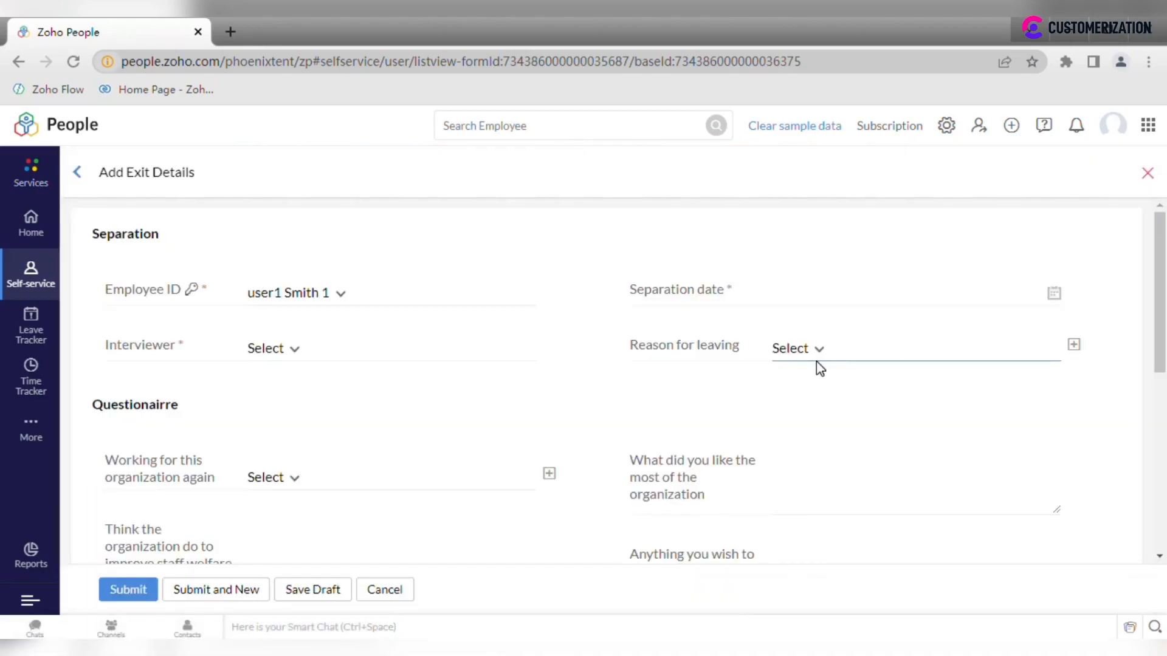
{"action": "scroll", "scroll_direction": "down", "scroll_amount": 3}
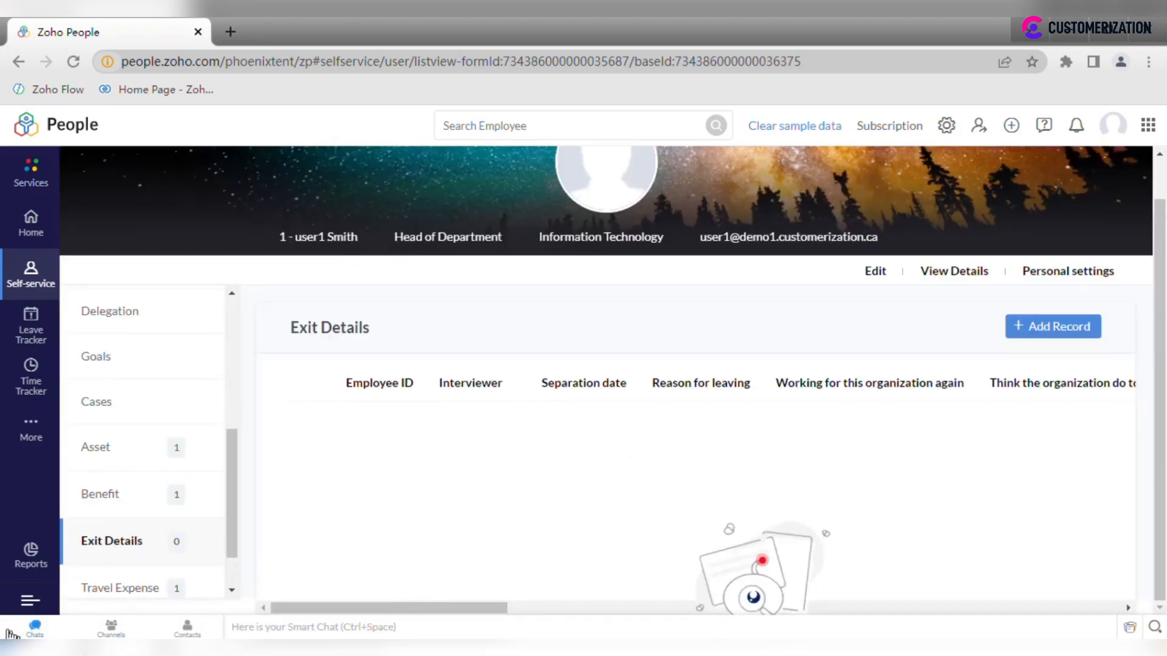
Step: Review the London travel request for 04–08 May 2023, then show the TravelID1 expense record
{"action": "left_click", "coordinate": [120, 572]}
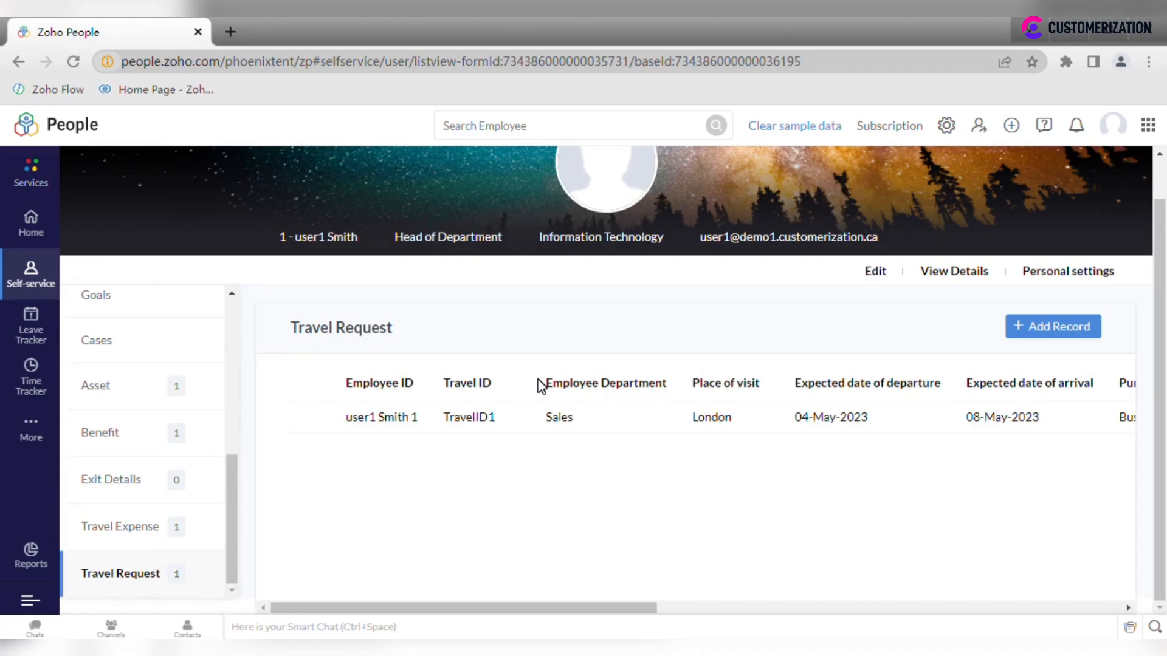
{"action": "mouse_move", "coordinate": [460, 415]}
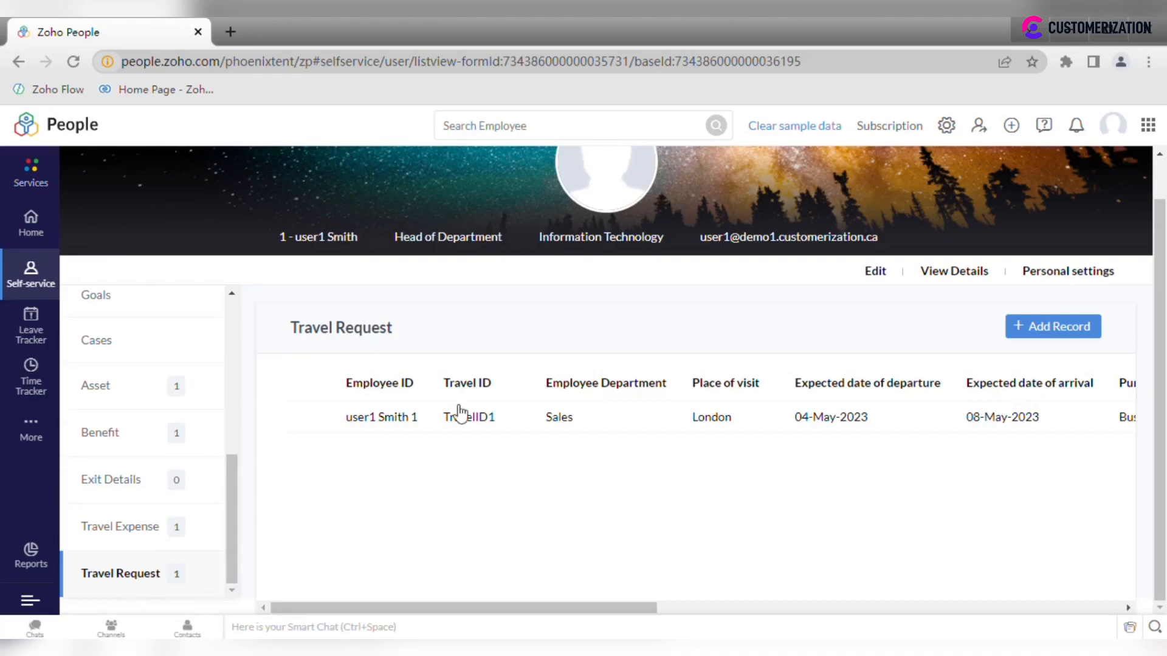
{"action": "left_click", "coordinate": [121, 526]}
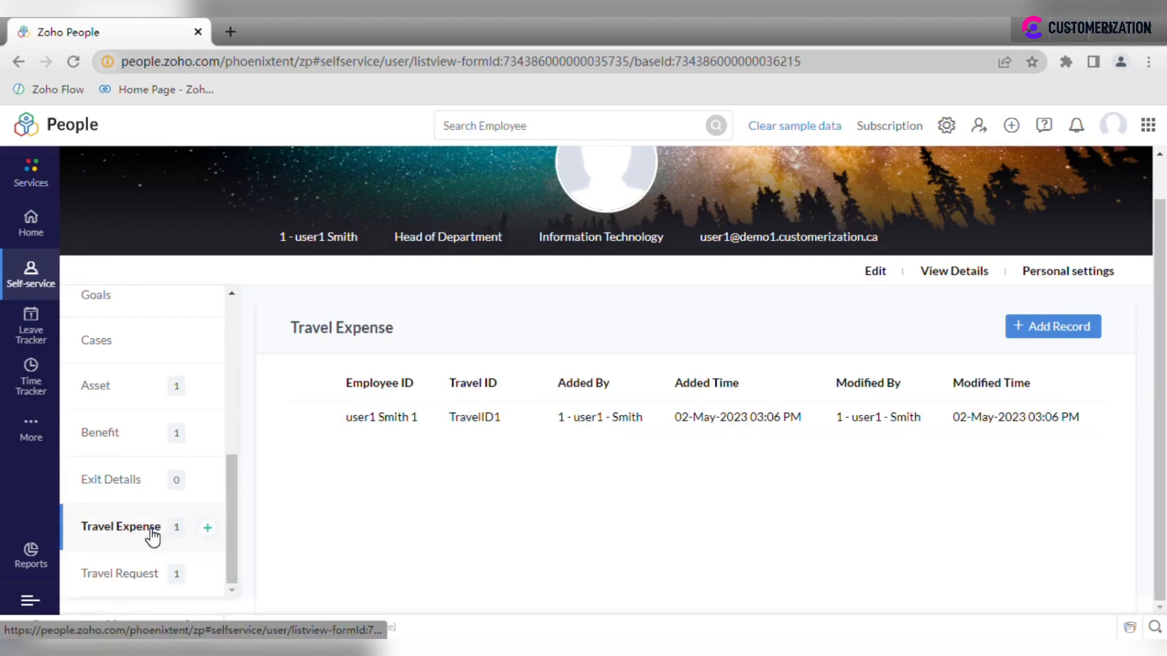